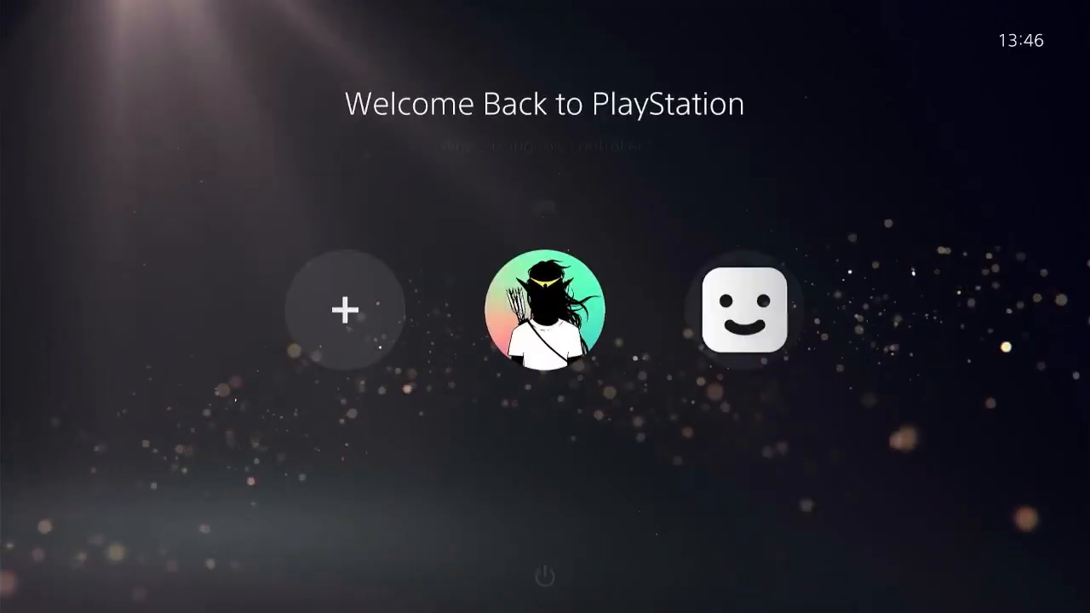
Sign in with the chosen user profile to reach the Games home screen
{"action": "left_click", "coordinate": [542, 310]}
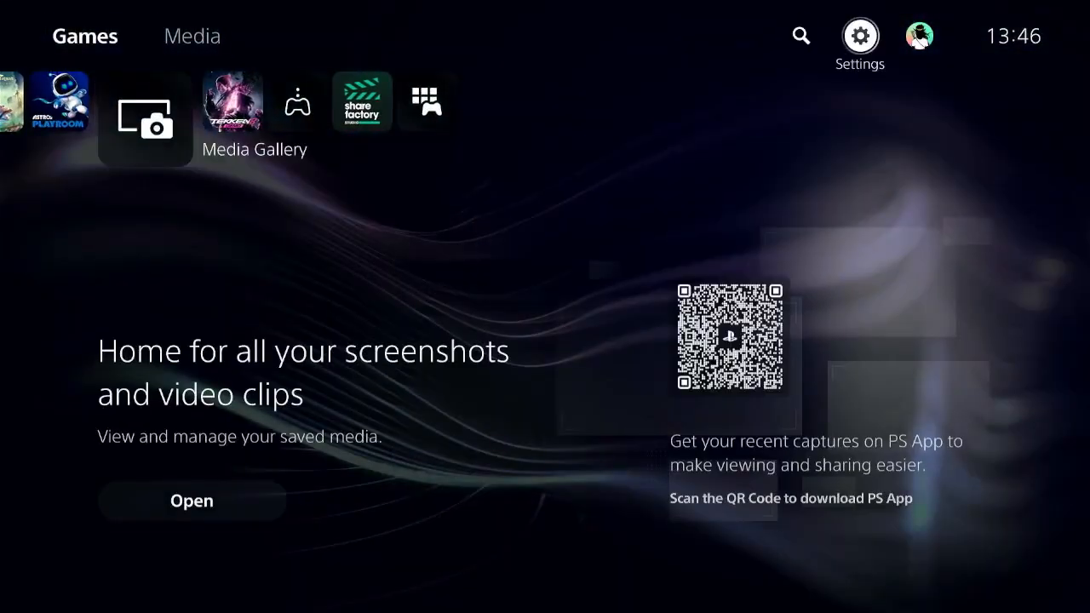
Navigate Settings > Users and Accounts > Other to show Console Sharing, Restore Licenses and Sign Out
{"action": "left_click", "coordinate": [858, 35]}
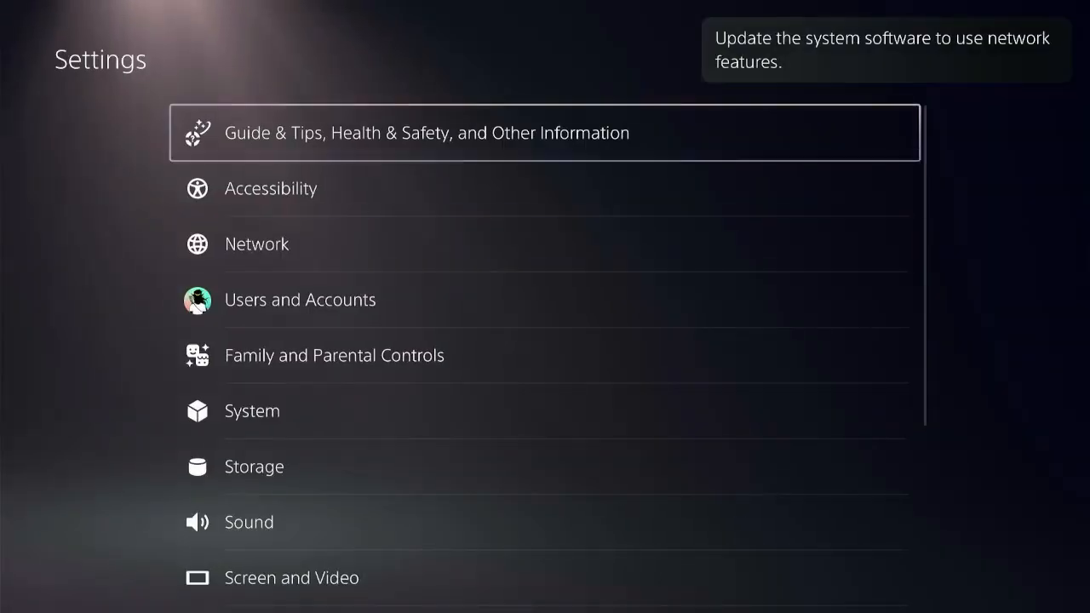
{"action": "left_click", "coordinate": [300, 300]}
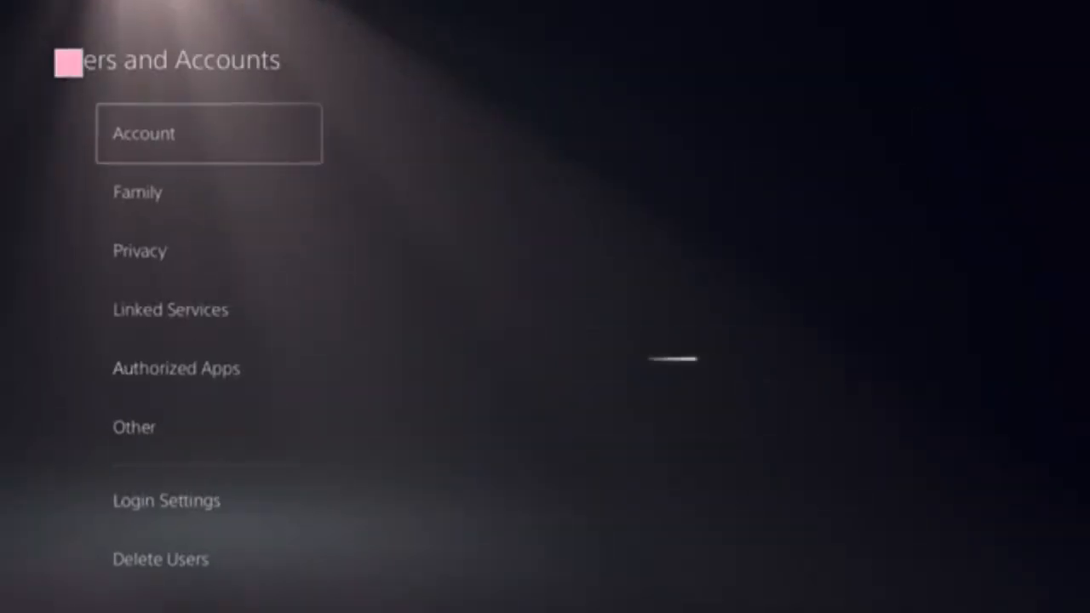
{"action": "left_click", "coordinate": [170, 310]}
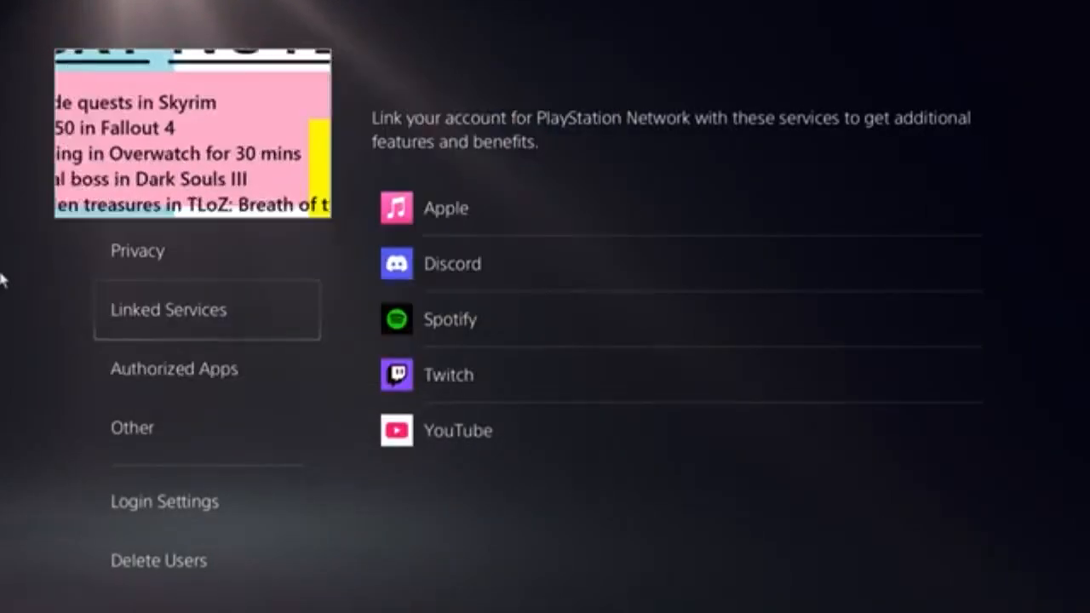
{"action": "left_click", "coordinate": [133, 428]}
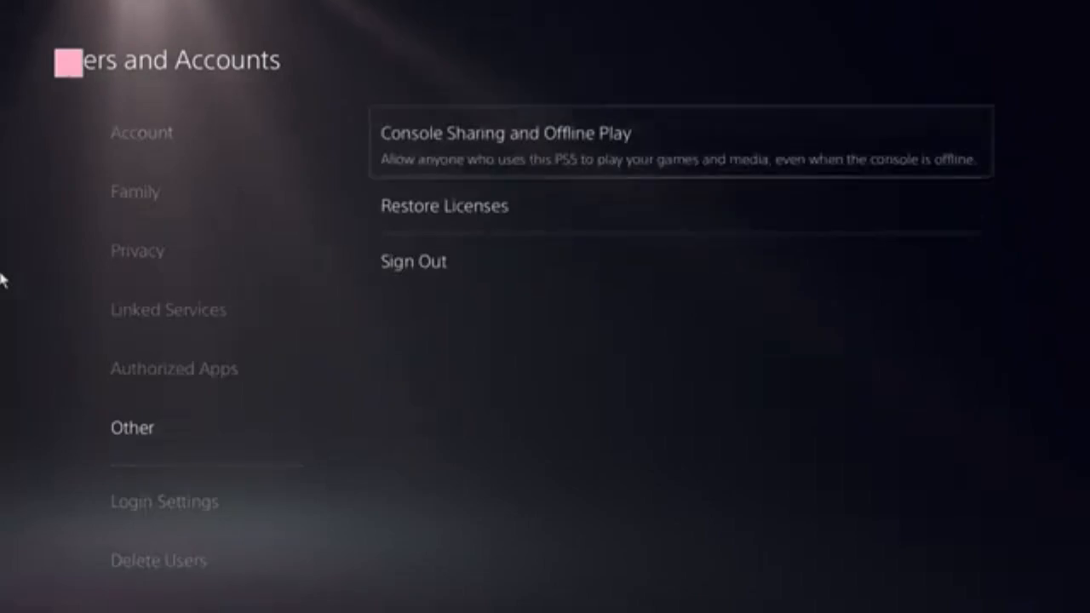